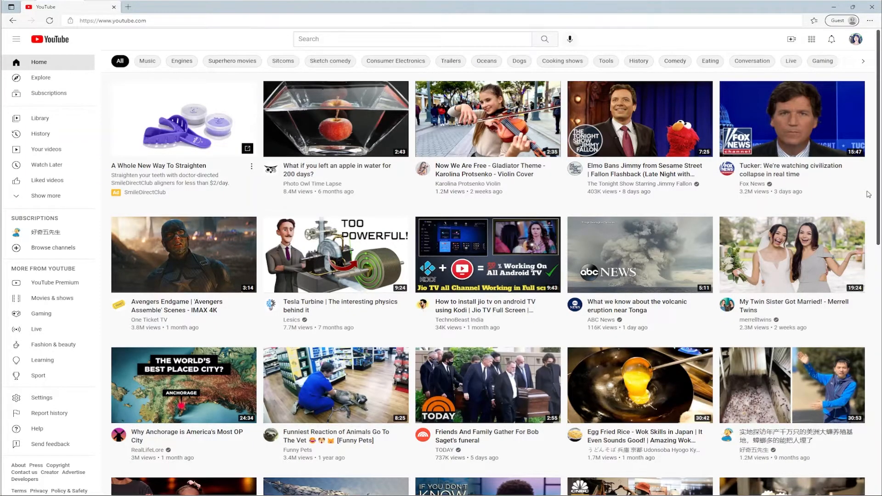
mouse_move(852, 52)
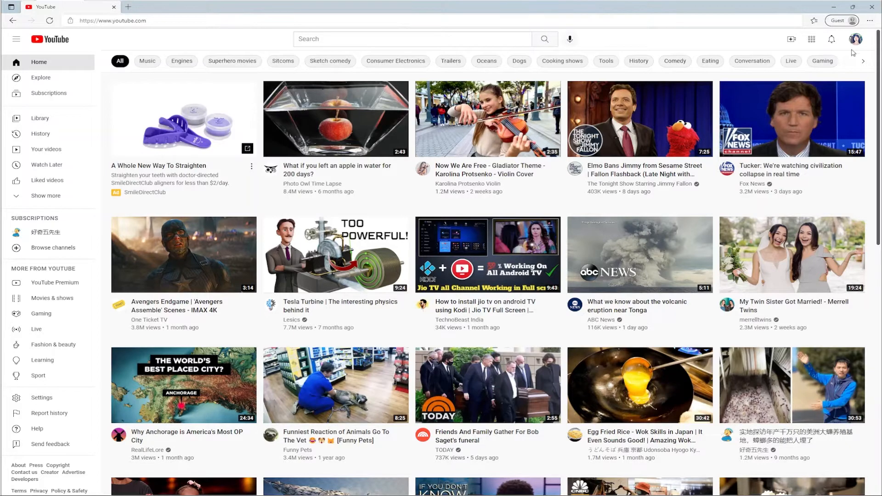
Go to your own channel from the account avatar menu.
left_click(857, 39)
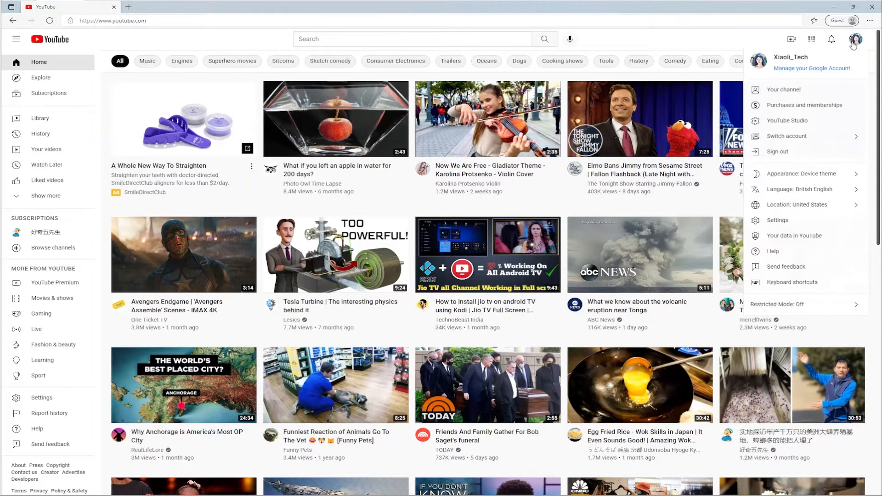
mouse_move(783, 89)
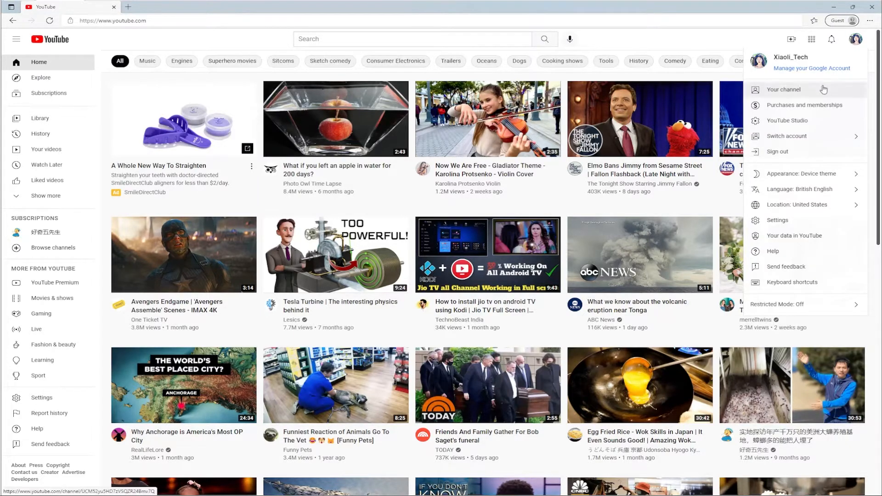
left_click(784, 89)
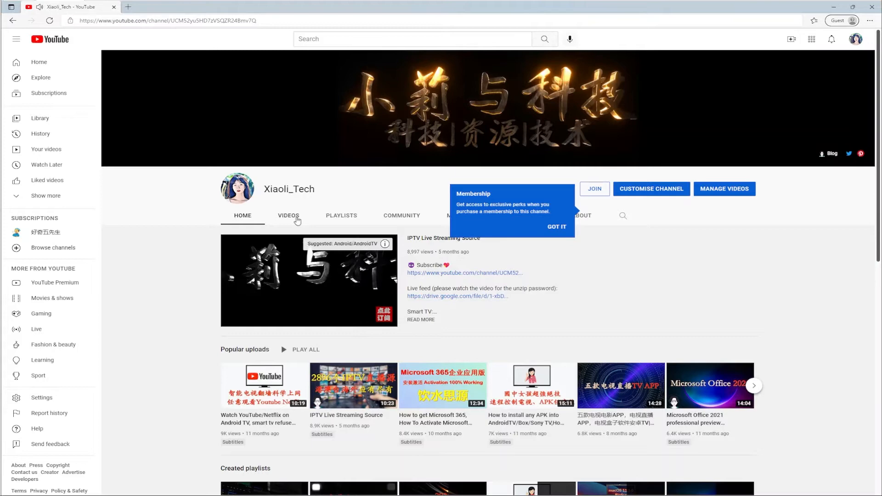
Show the channel's Videos list and bring up the DevTools console with F12.
left_click(288, 215)
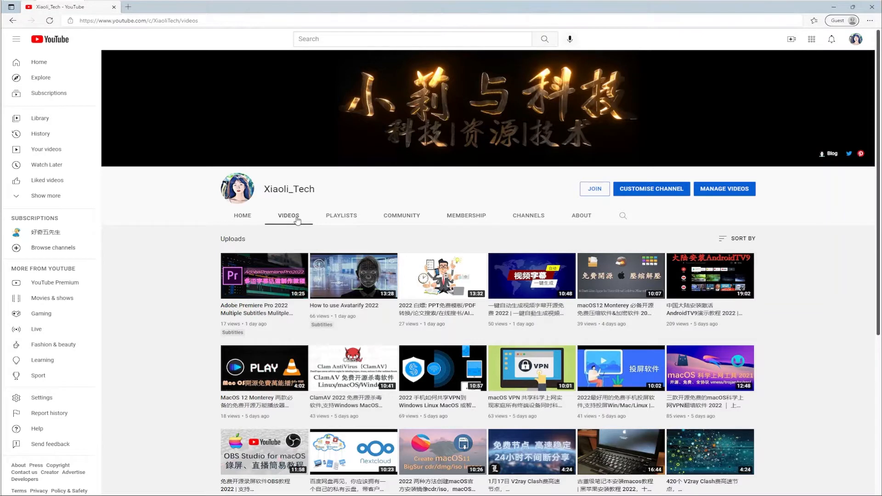
key("f12")
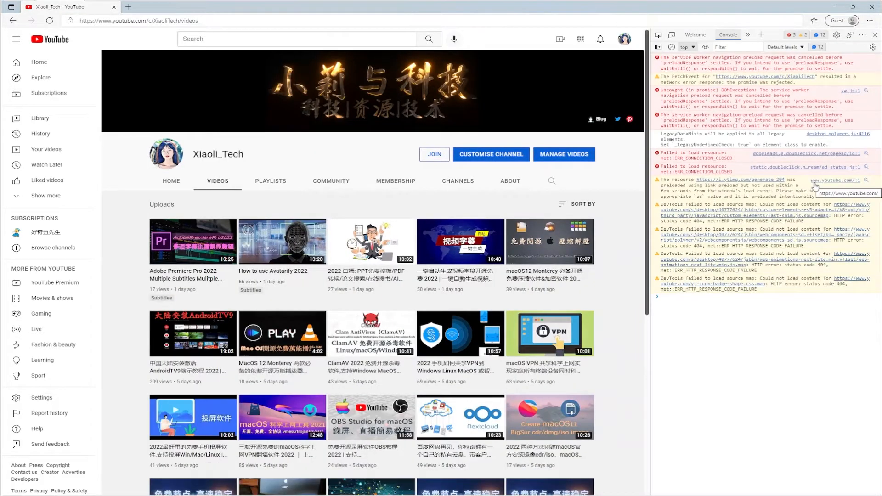
Stay on the Console panel and scroll the uploads down to videos from 11 months ago.
left_click(749, 34)
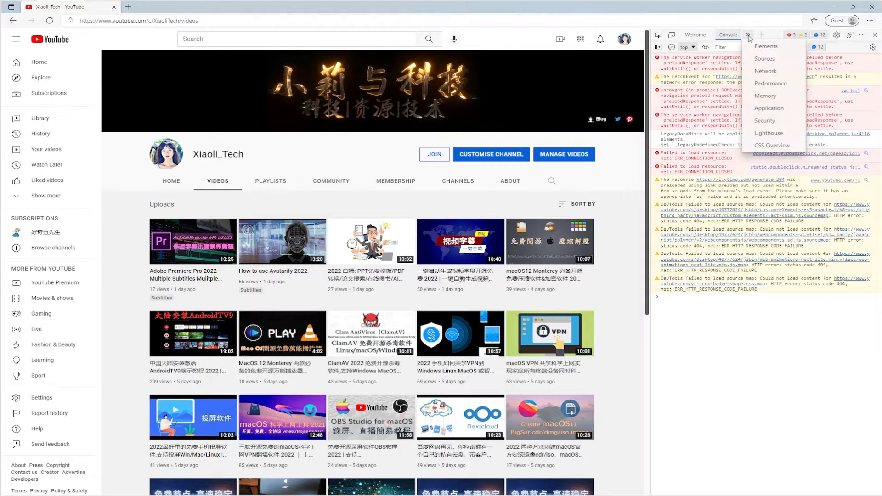
left_click(748, 35)
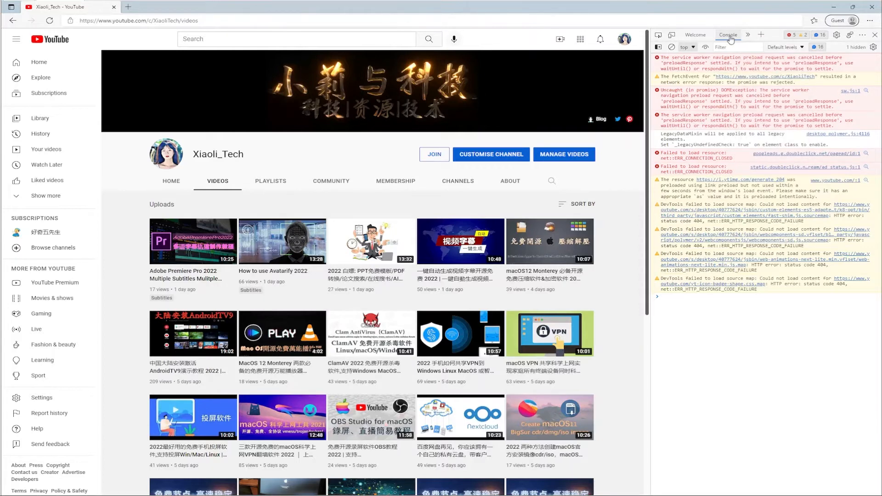
mouse_move(616, 239)
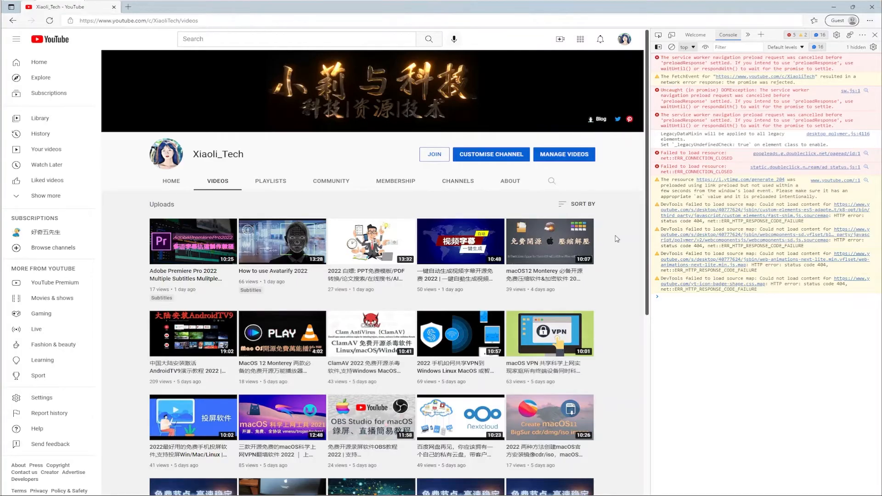
scroll("down", 3)
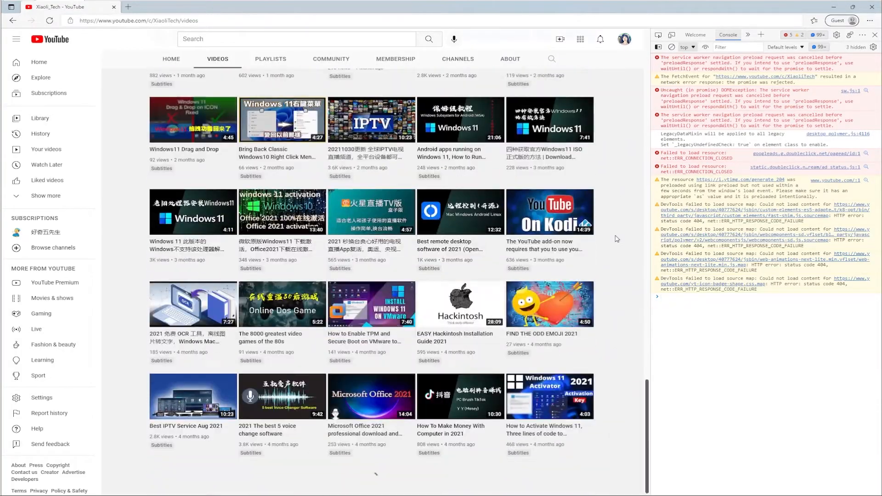
scroll("down", 3)
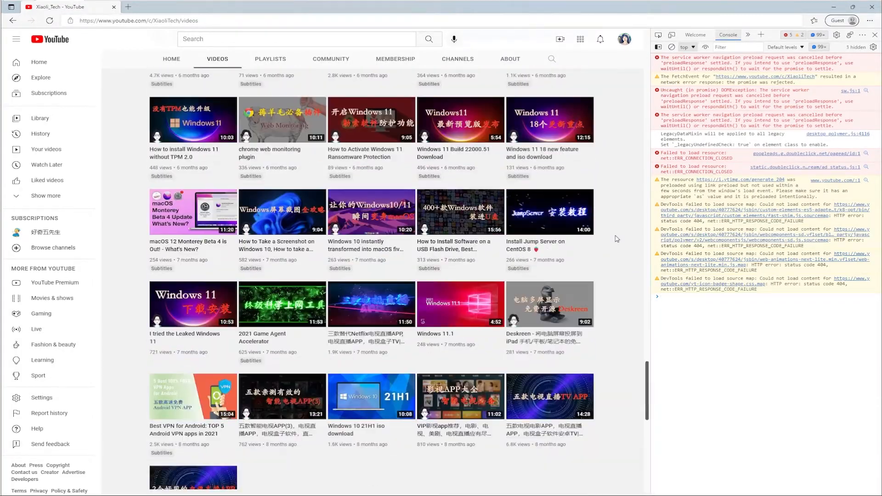
scroll("down", 3)
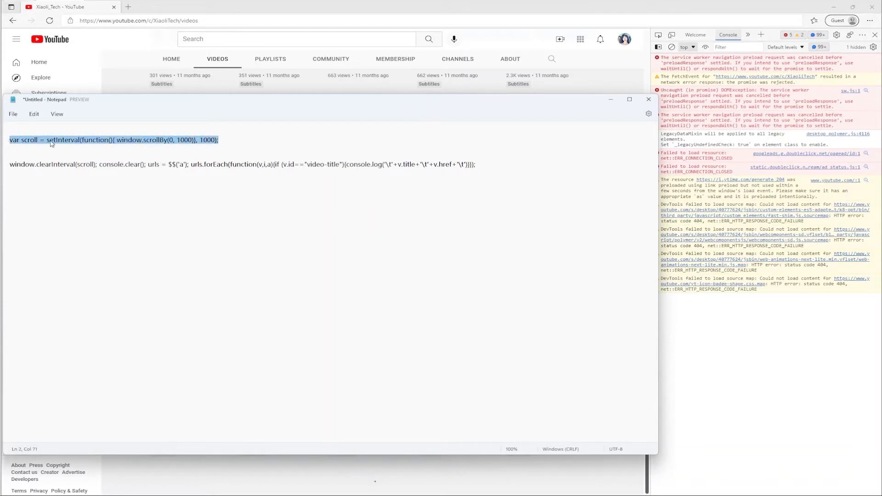
Copy the scroll script from Notepad and paste it into the console to run.
right_click(112, 139)
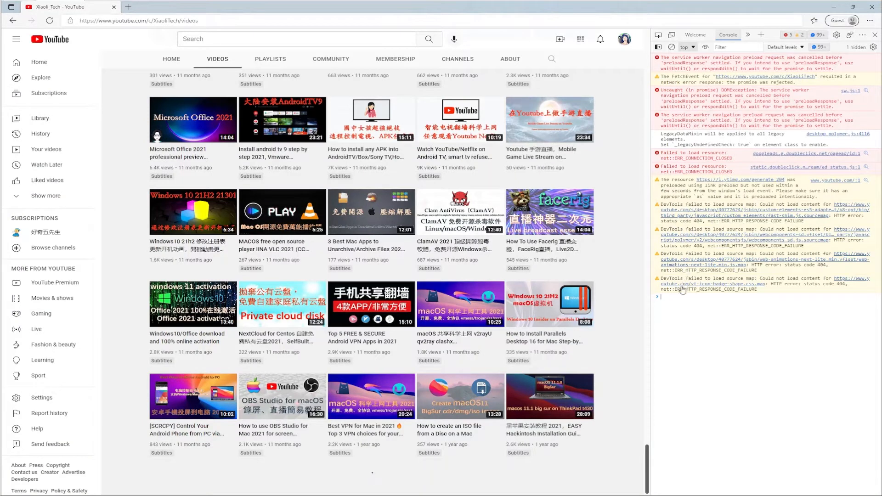
right_click(660, 297)
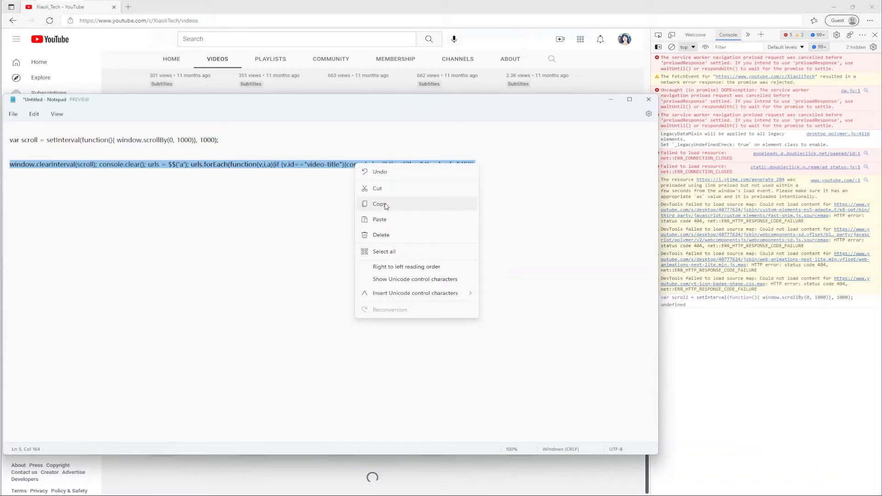
Paste and run the title-and-link extraction script so the console lists every video with its URL.
left_click(380, 204)
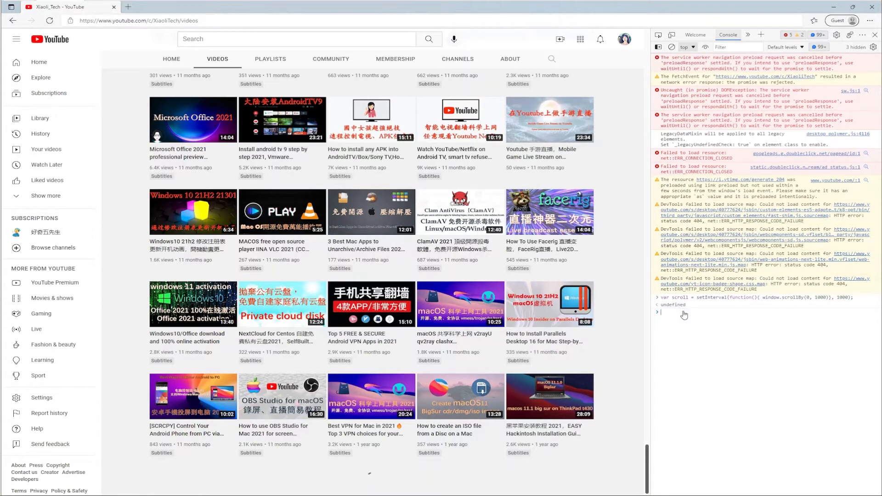
right_click(669, 326)
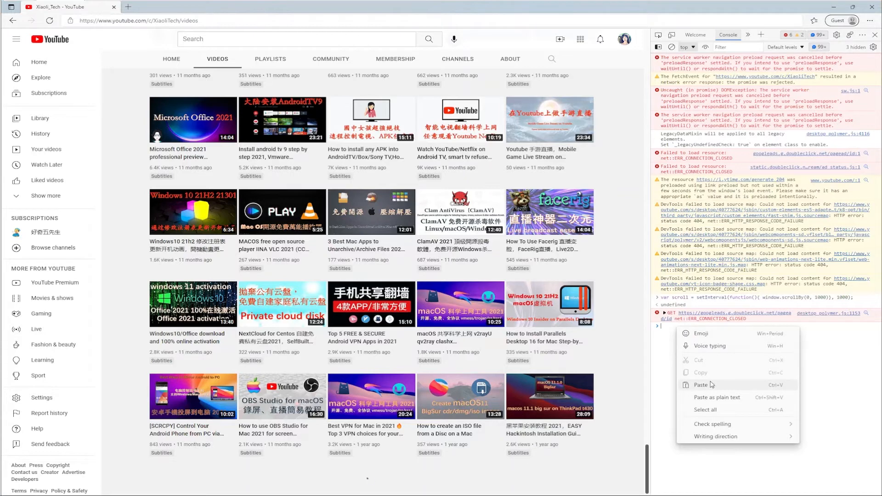
left_click(701, 385)
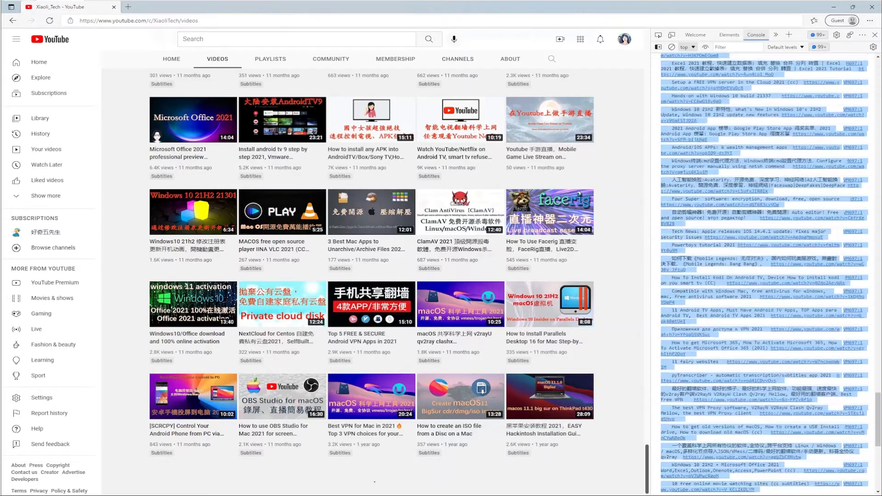
scroll("down", 3)
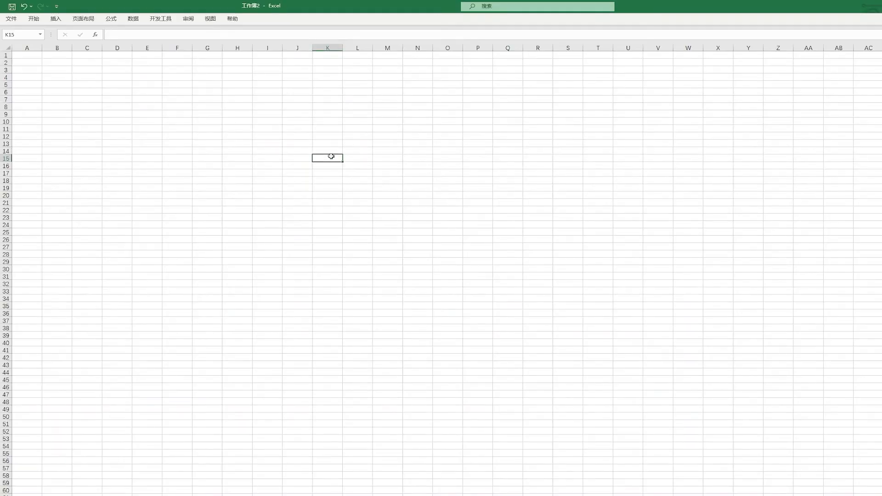
mouse_move(35, 57)
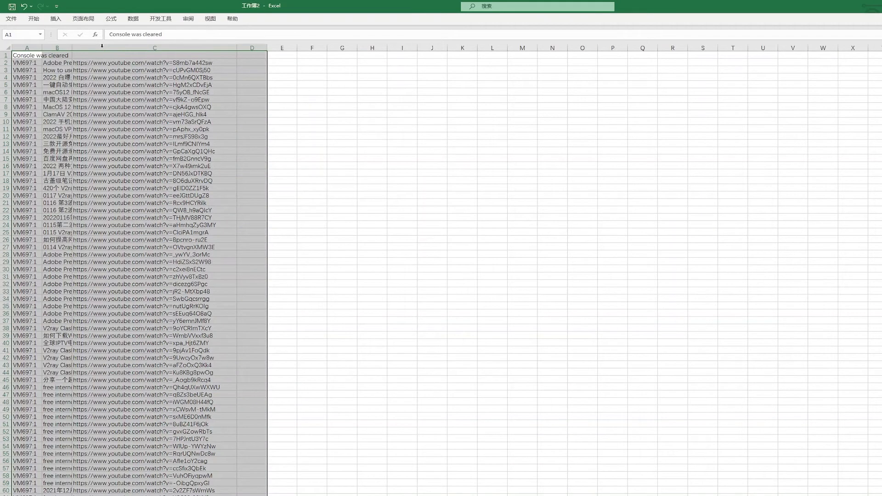
Widen the title column B and check a video's full title and URL in row 5.
left_click_drag(75, 46, 86, 47)
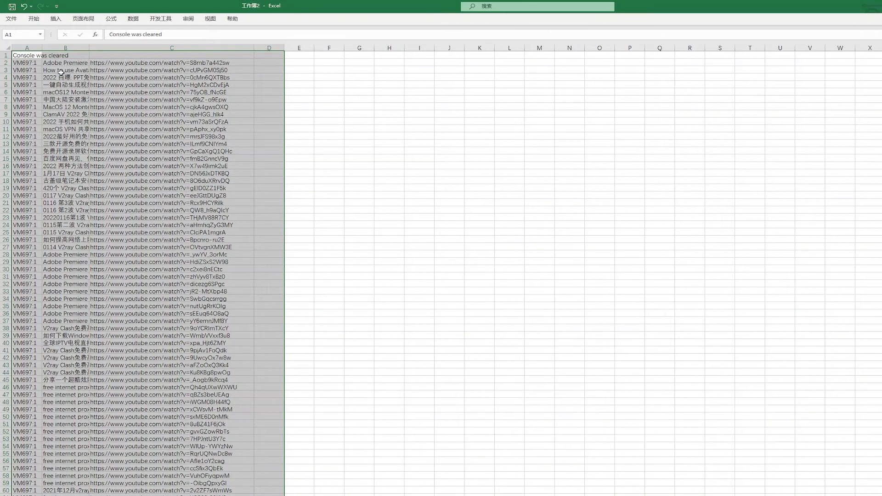
left_click(64, 84)
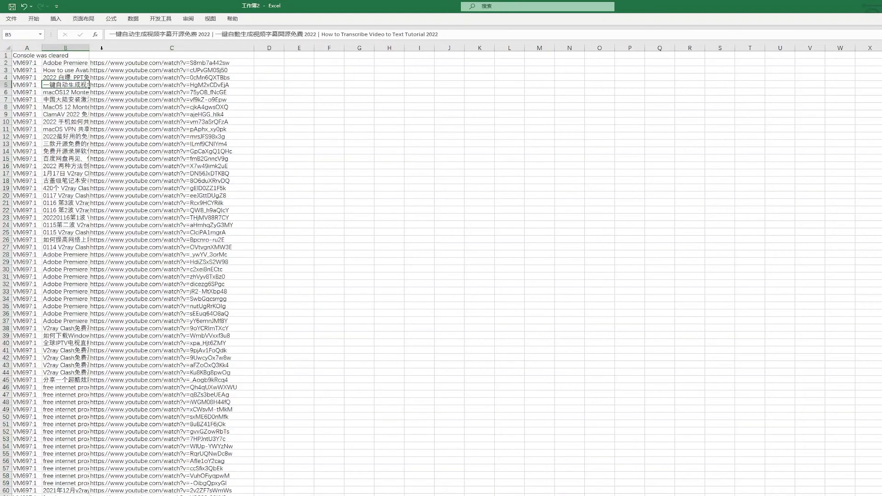
left_click(172, 84)
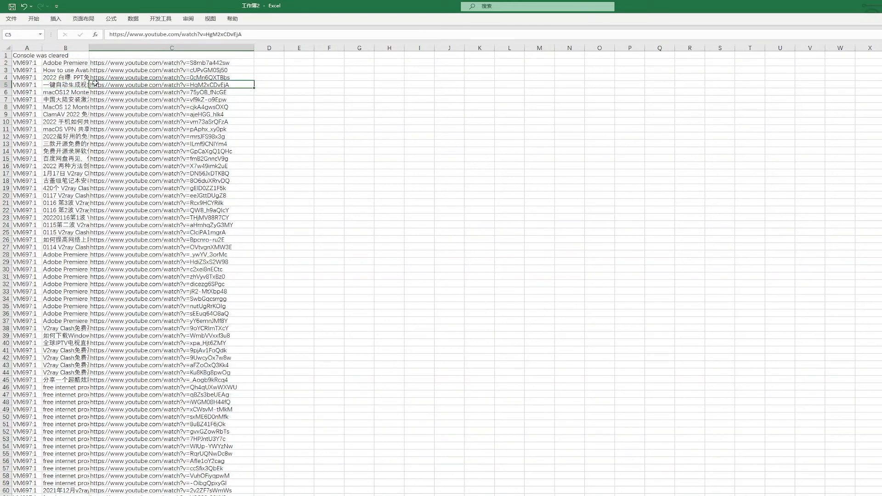
left_click(66, 85)
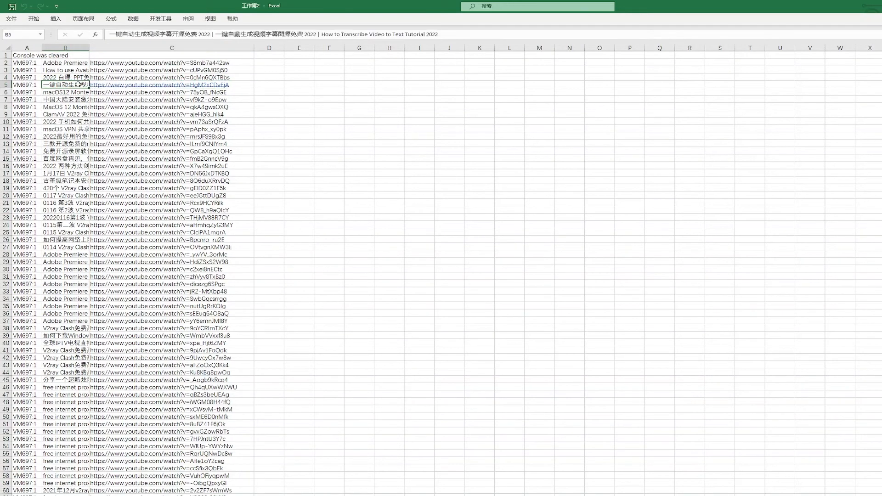